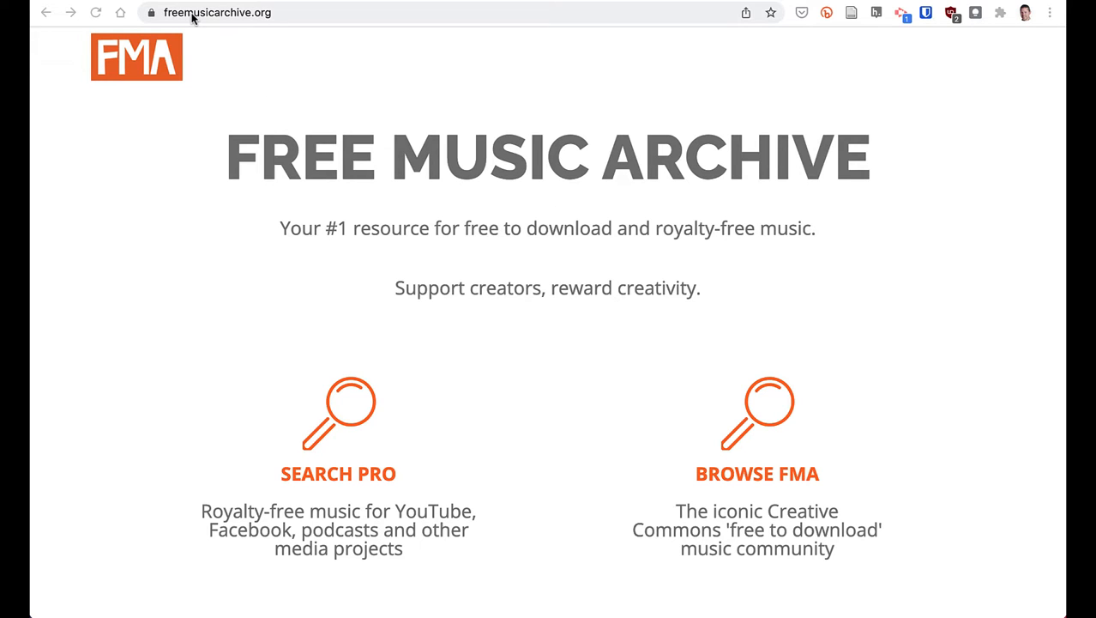
Enter the Free Music Archive home page via BROWSE FMA on the landing page
left_click(217, 12)
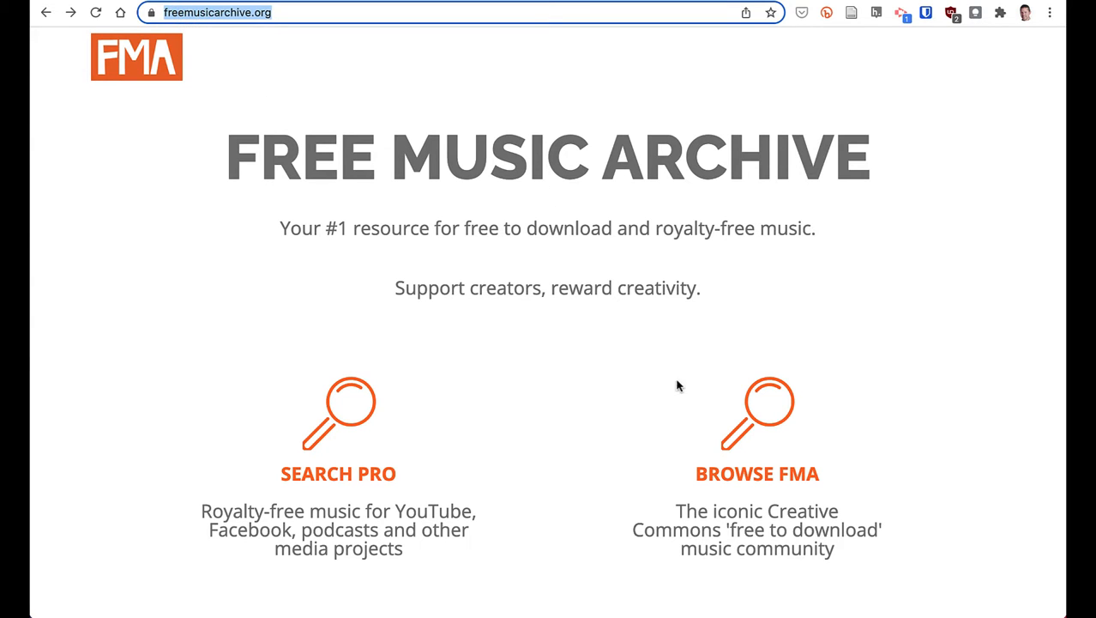
left_click(757, 411)
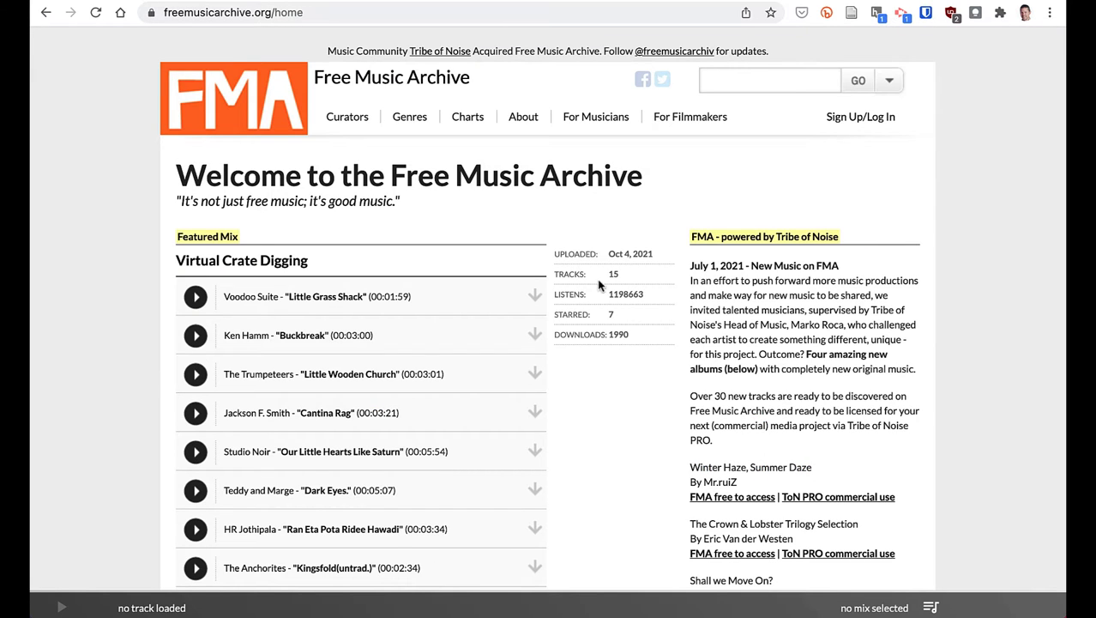
mouse_move(480, 197)
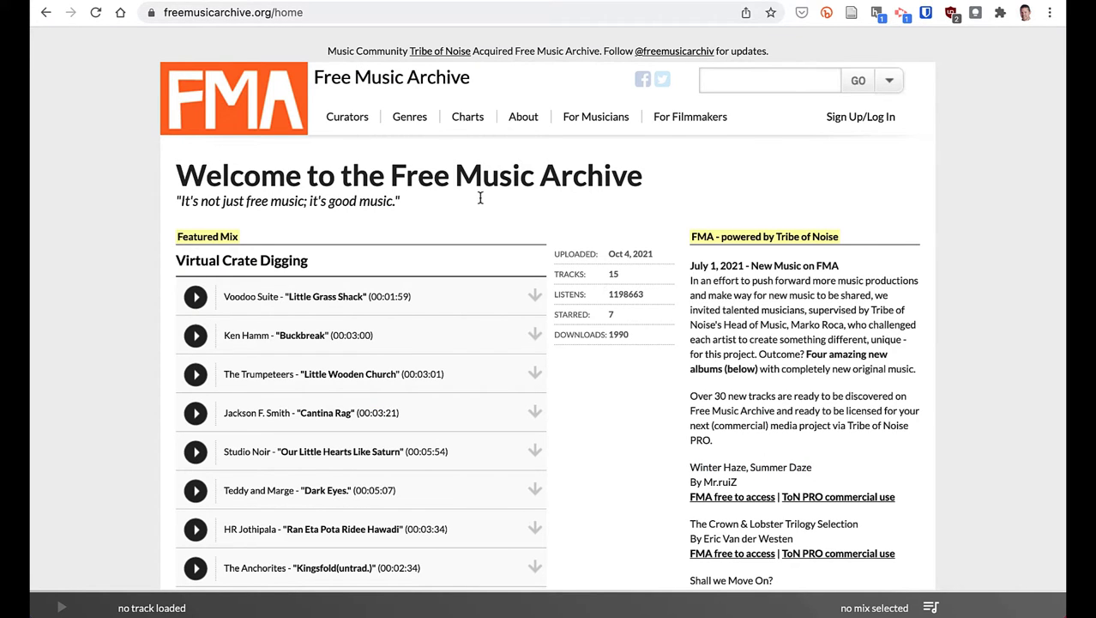
Open the Blues genre from the Genres menu and scroll down to its track list
left_click(409, 116)
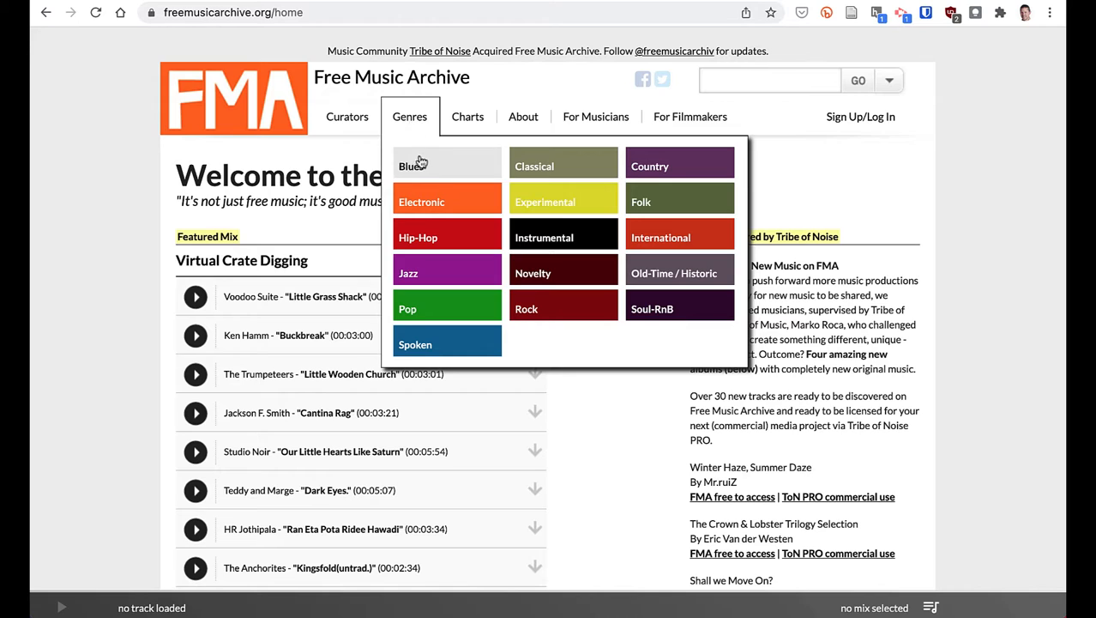
mouse_move(452, 168)
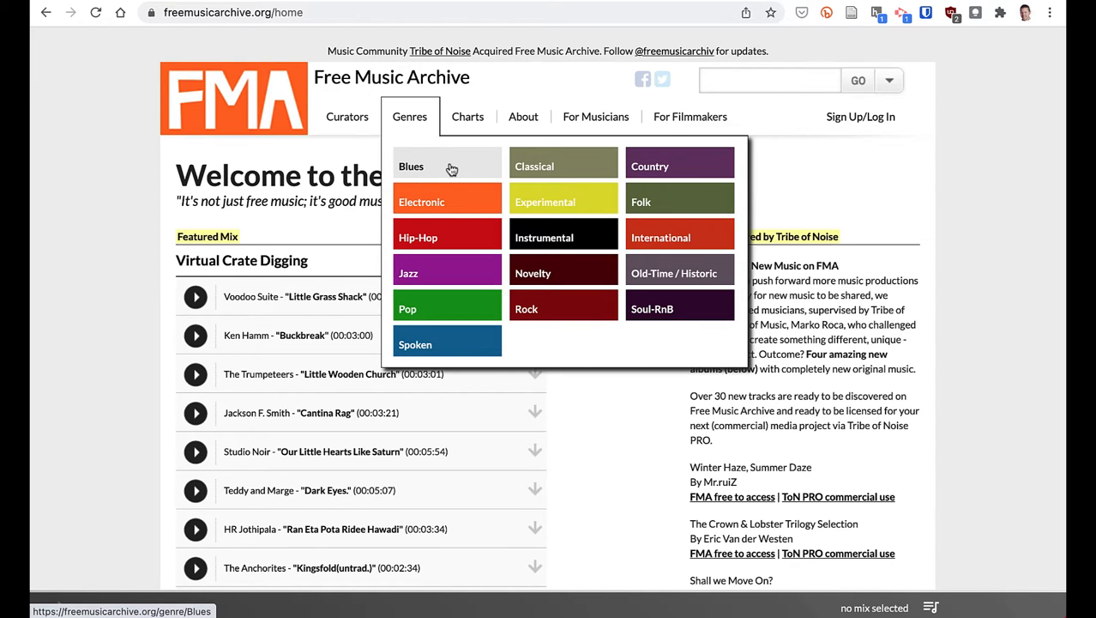
left_click(411, 165)
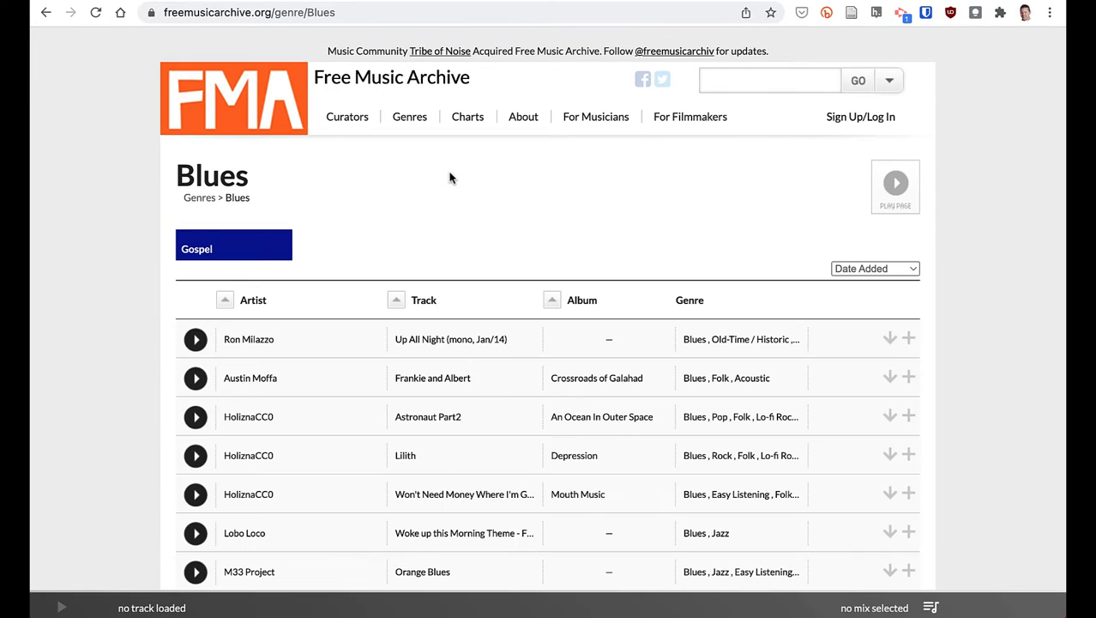
scroll("down", 3)
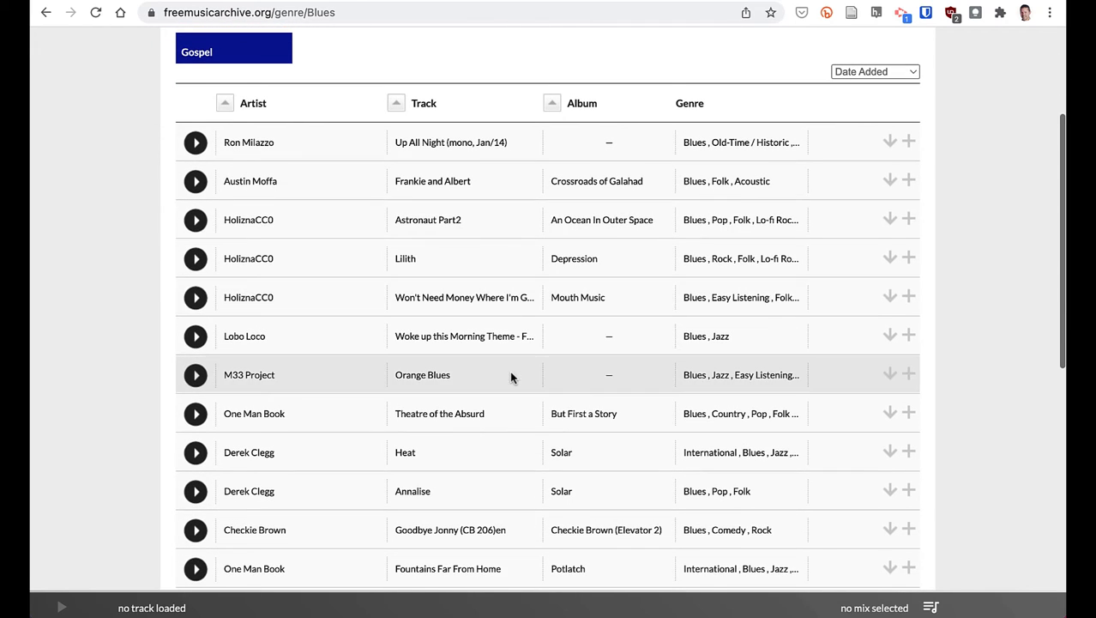
mouse_move(427, 219)
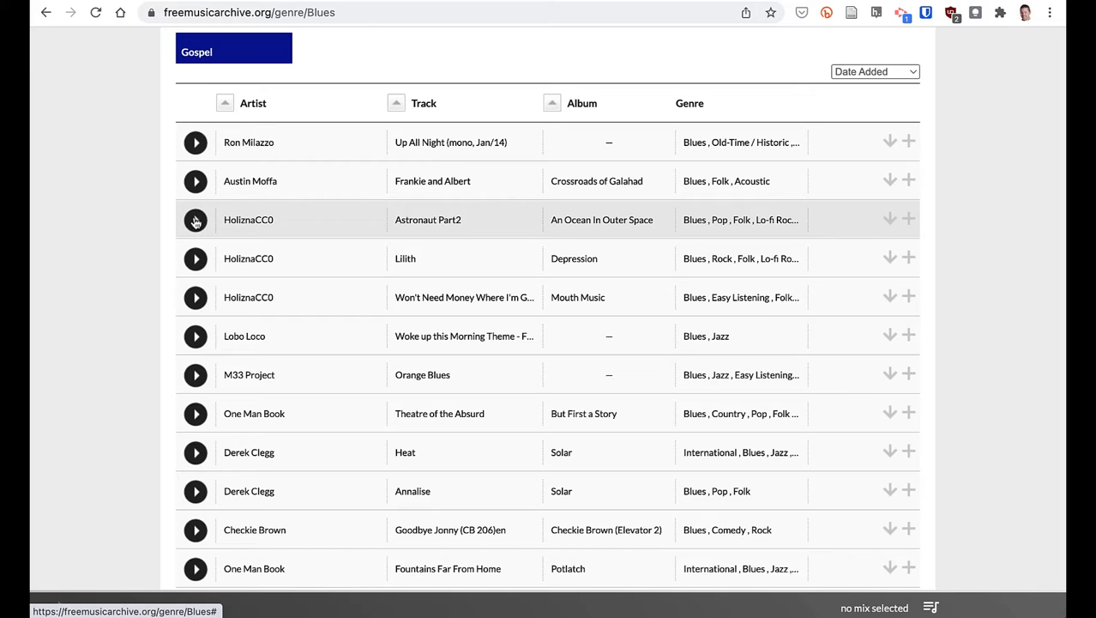
Play a short preview of Astronaut Part2, pause it, and open its download dialog
left_click(195, 220)
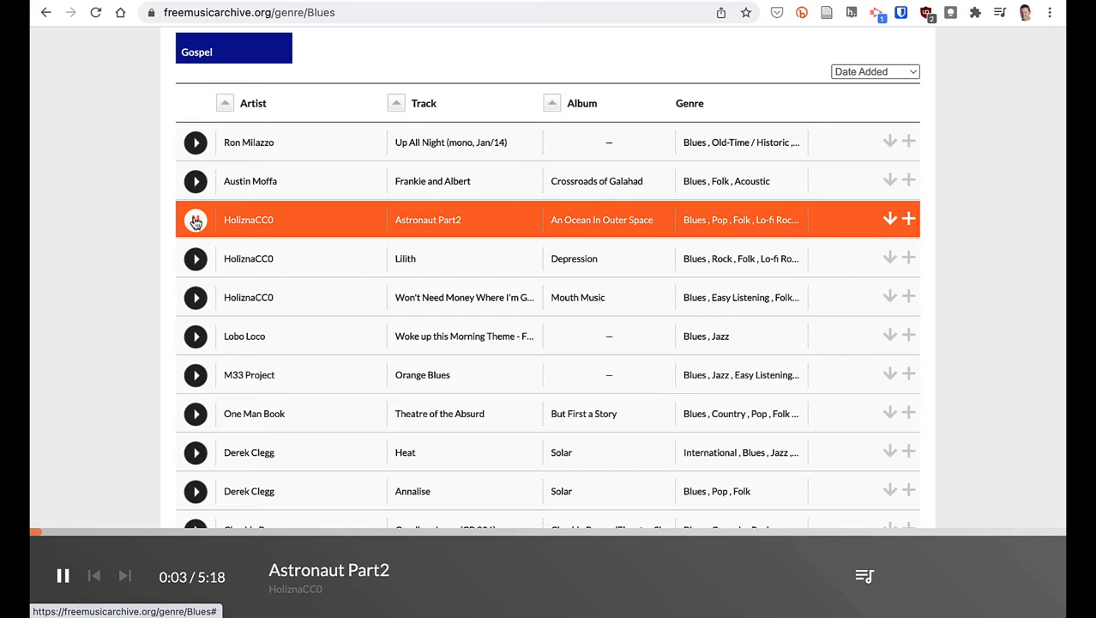
left_click(62, 575)
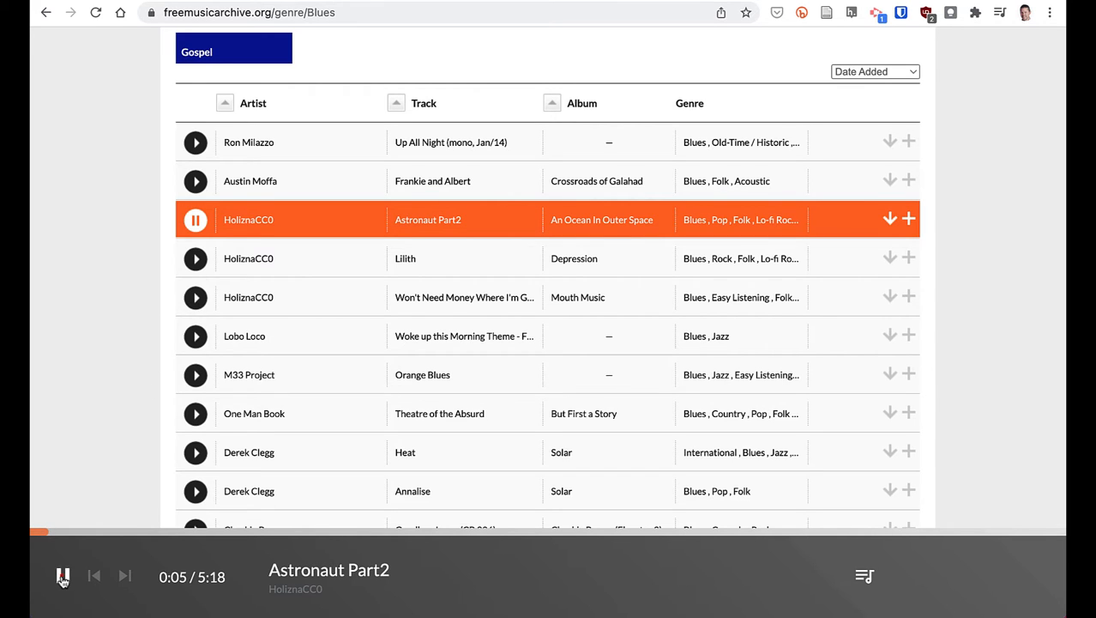
left_click(62, 575)
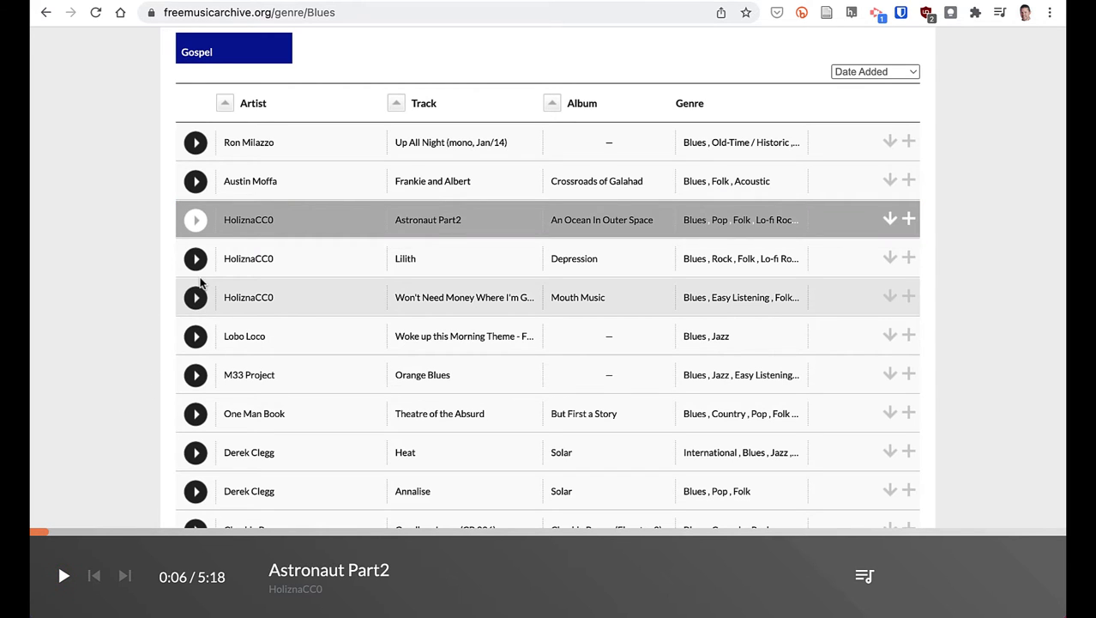
mouse_move(879, 265)
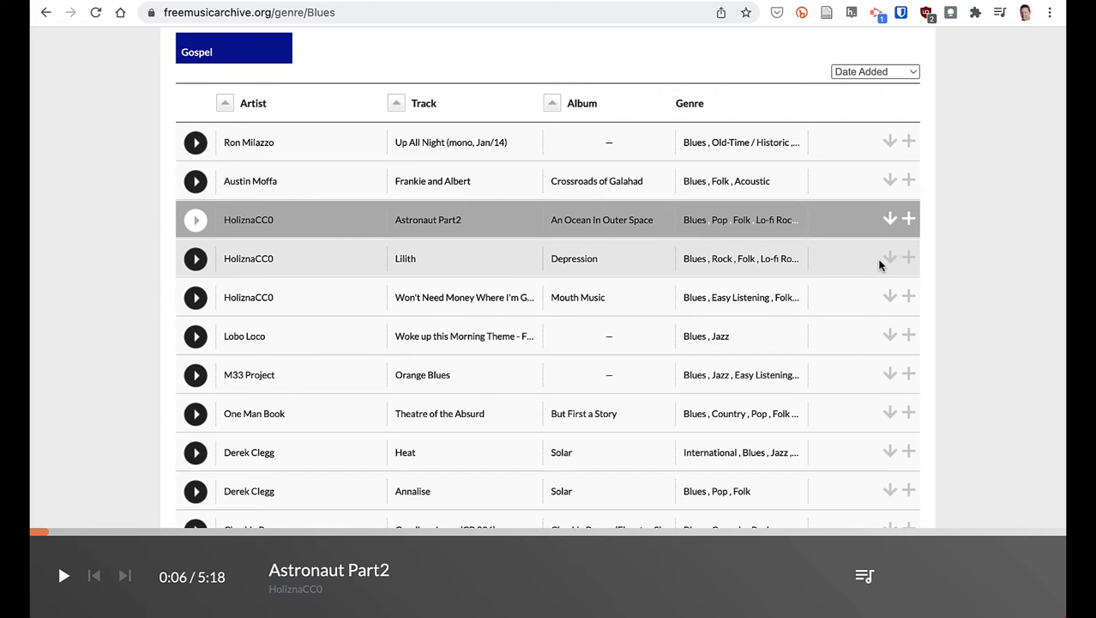
mouse_move(885, 229)
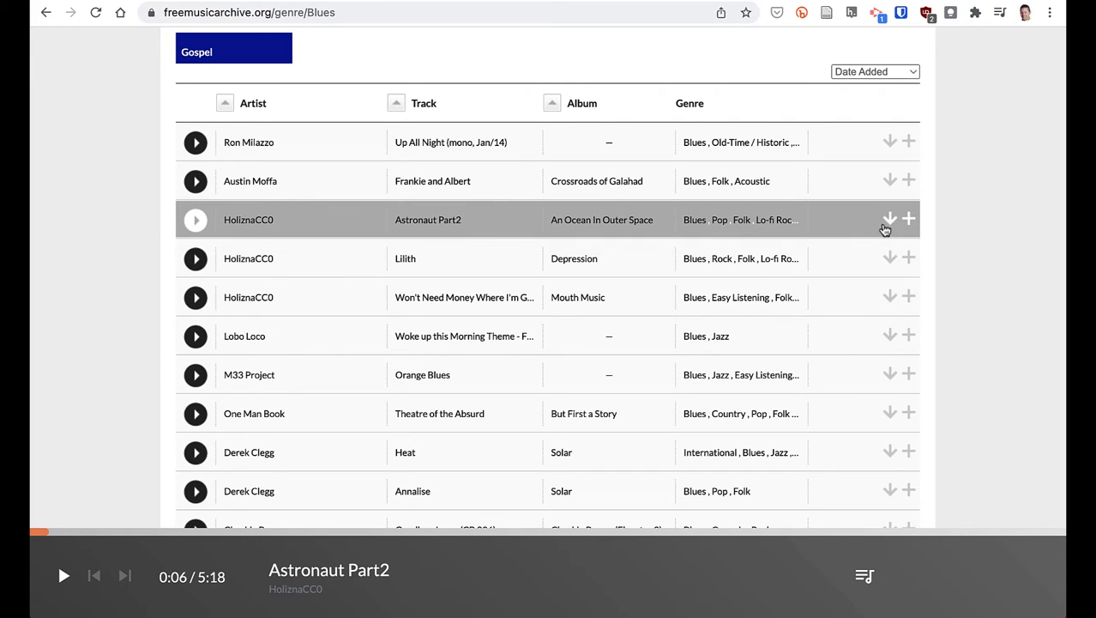
mouse_move(890, 219)
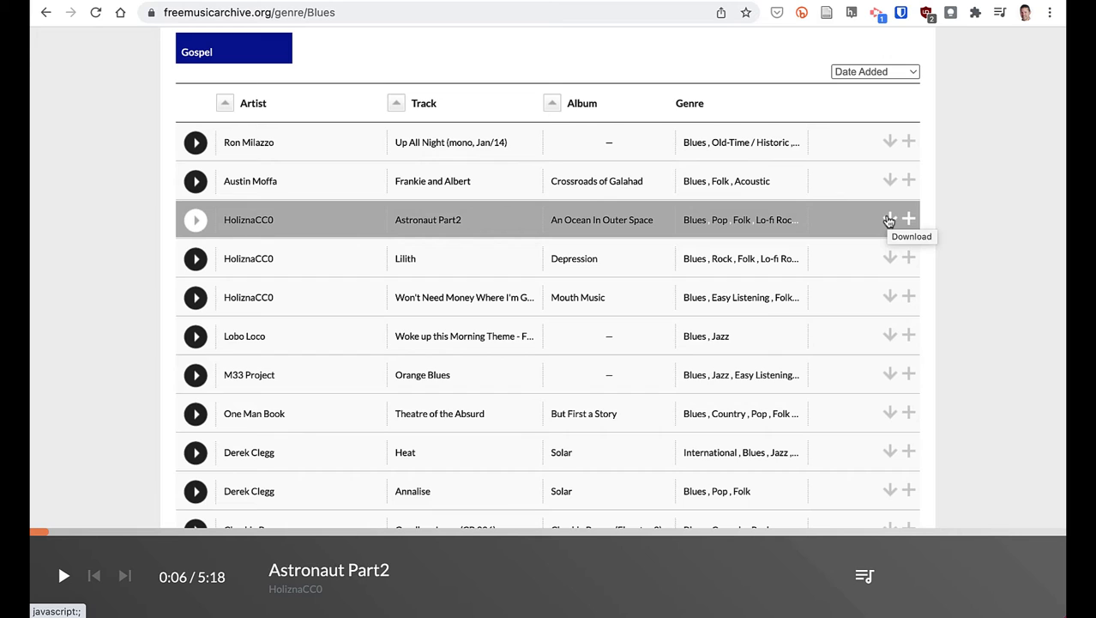
left_click(890, 218)
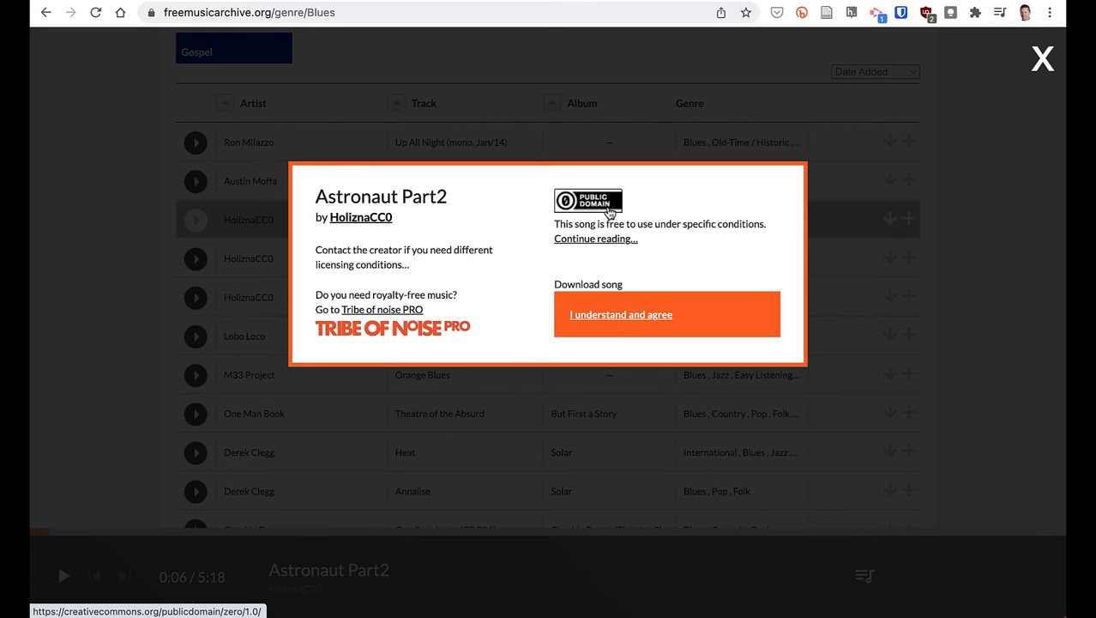
Agree to the public-domain terms to download the HoliznaCC0 Astronaut Part2 mp3
left_click(620, 314)
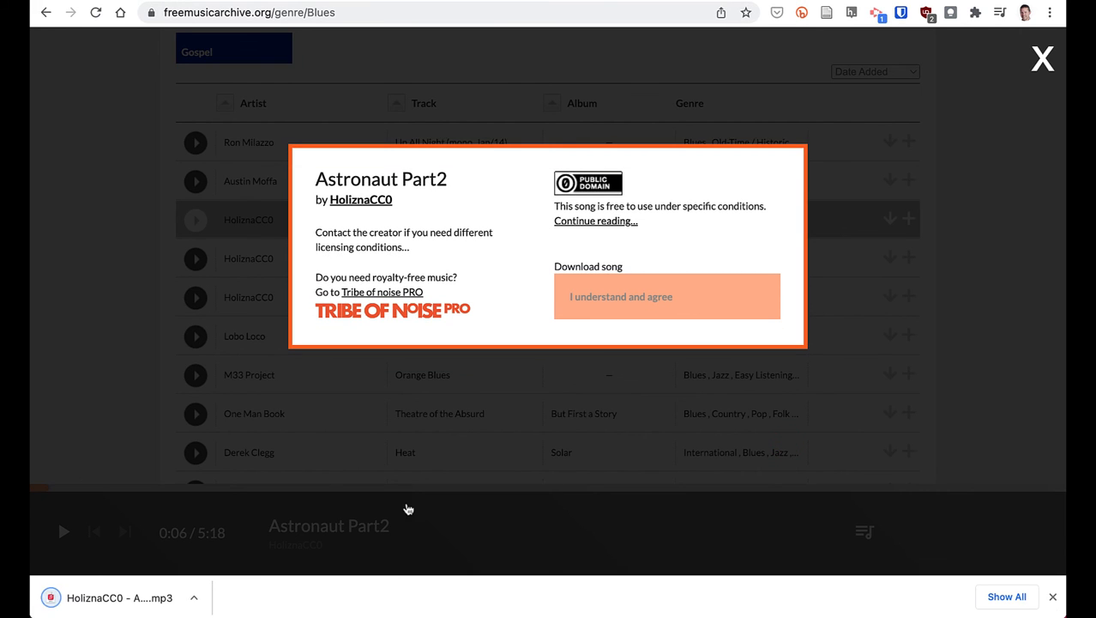
mouse_move(243, 537)
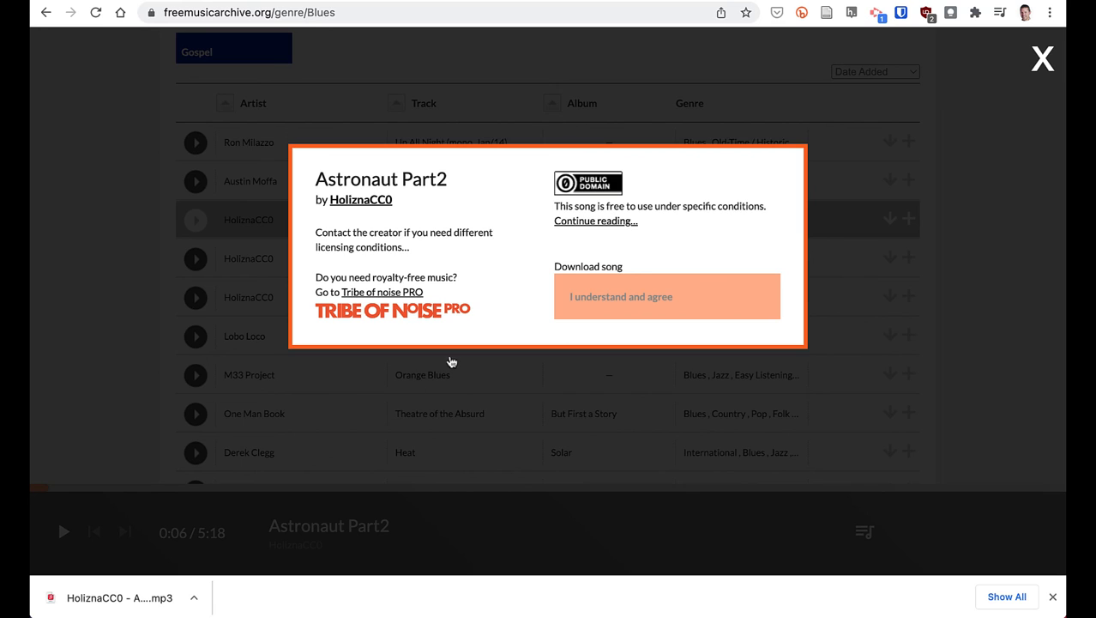
mouse_move(452, 361)
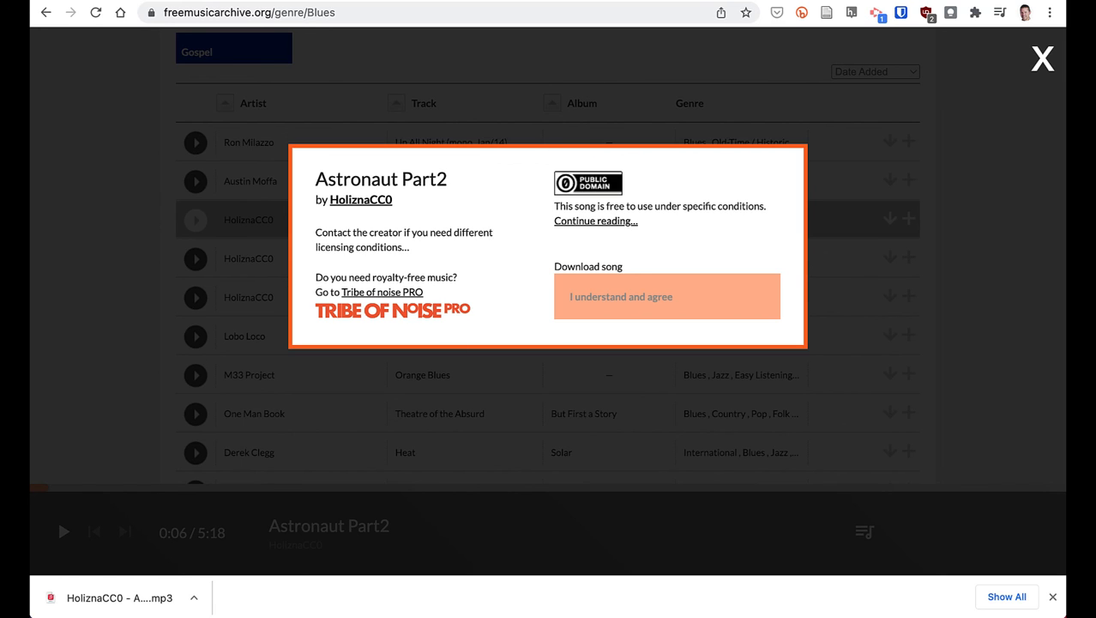